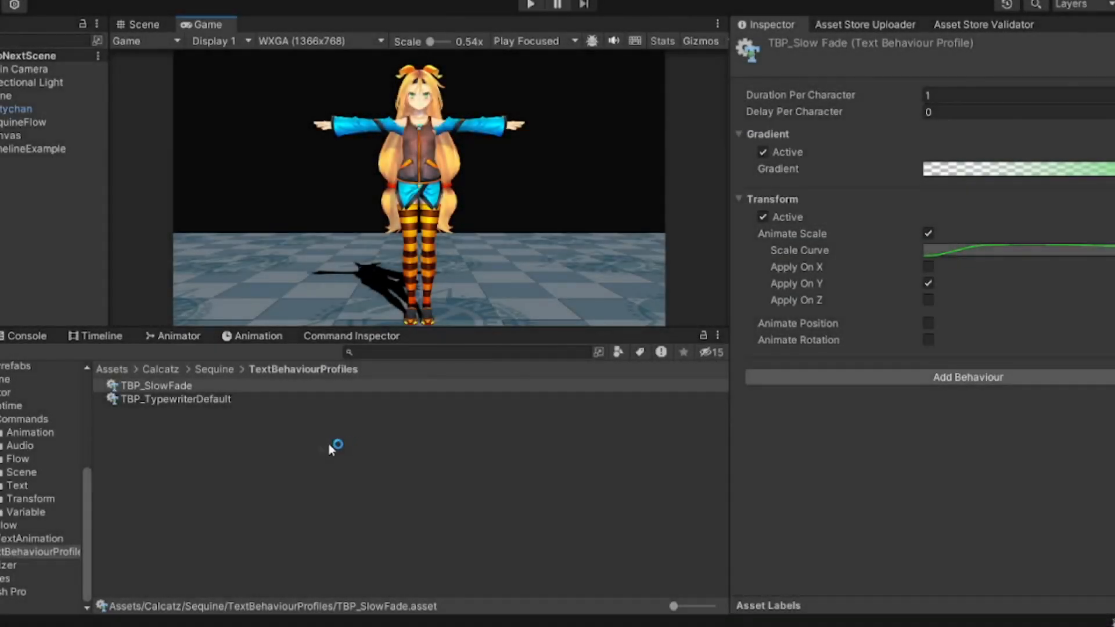
Turn on rotation animation in the text animation profile.
left_click(154, 386)
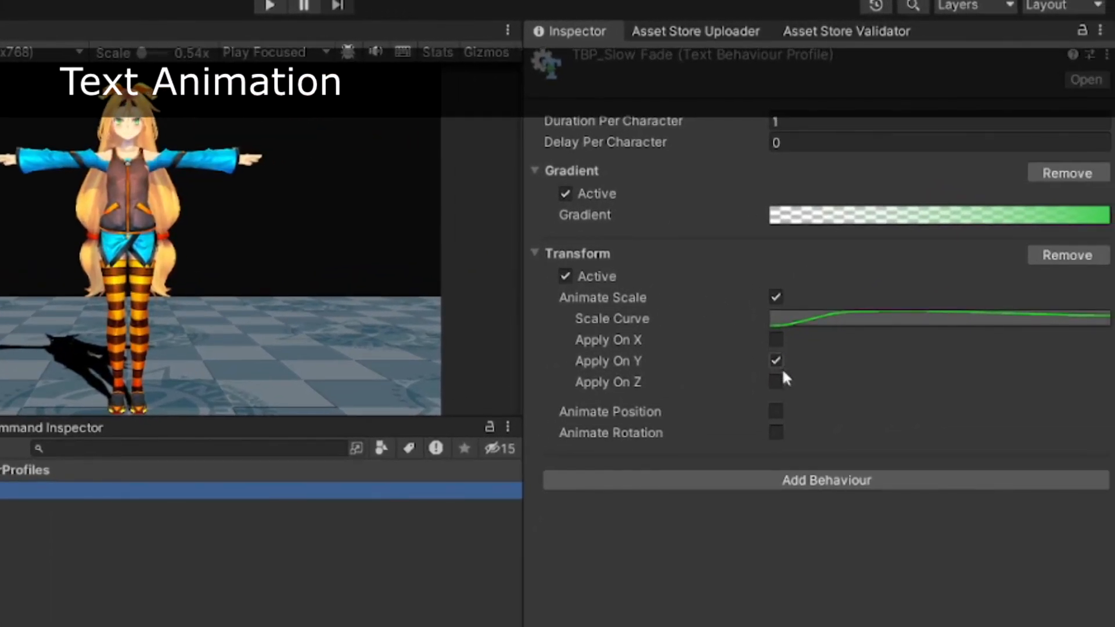
left_click(776, 432)
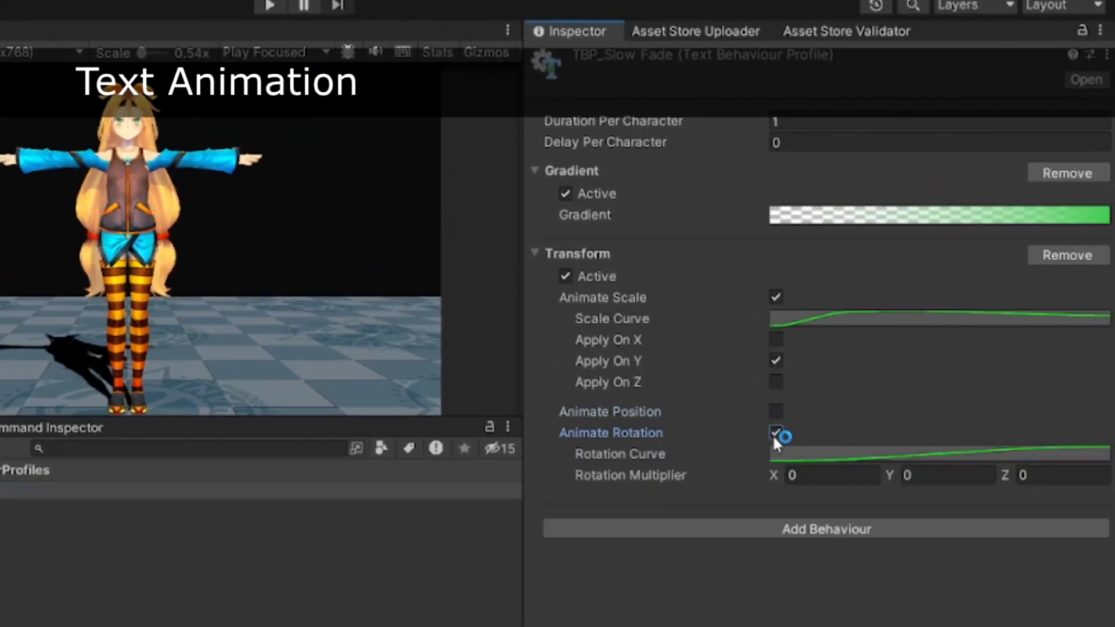
left_click(775, 433)
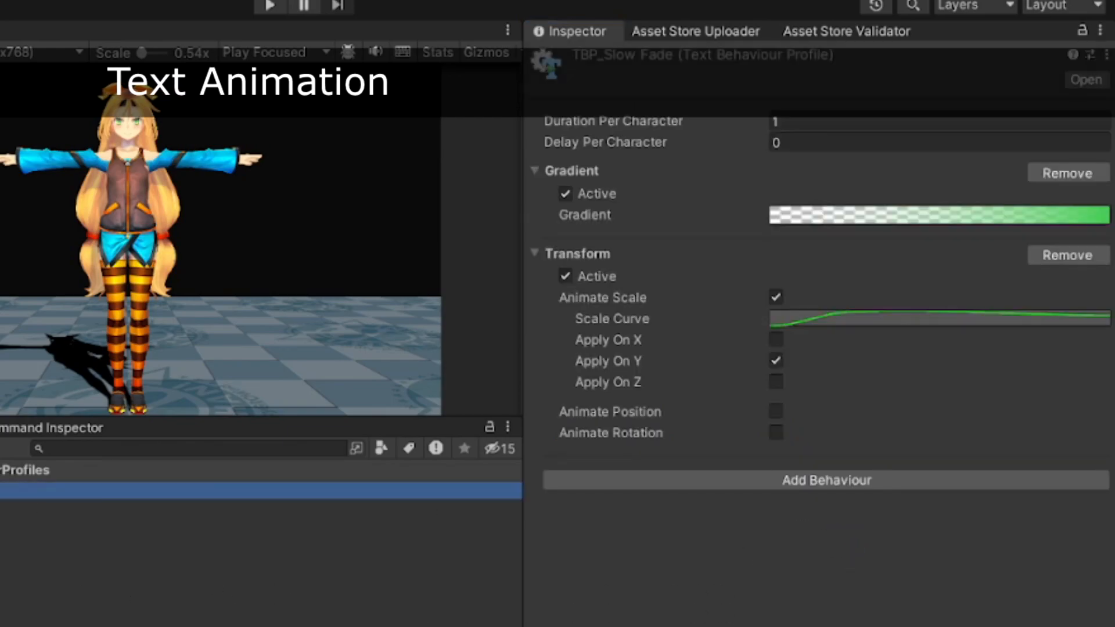
left_click(776, 412)
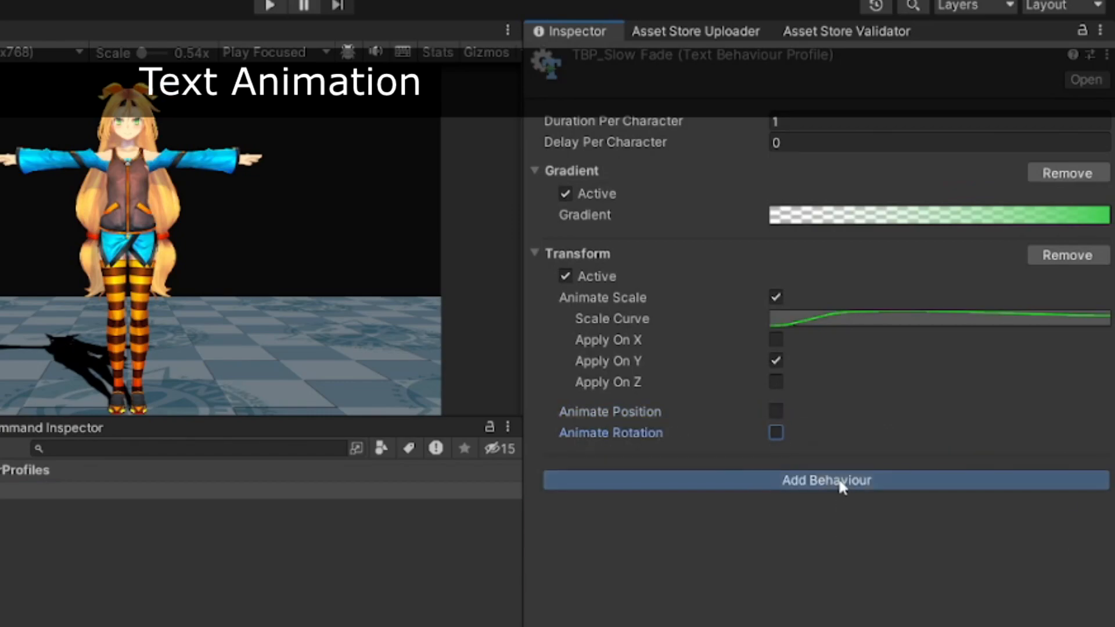
Start adding another behaviour, then select TimelineExample to show its Text Animation clips.
left_click(826, 480)
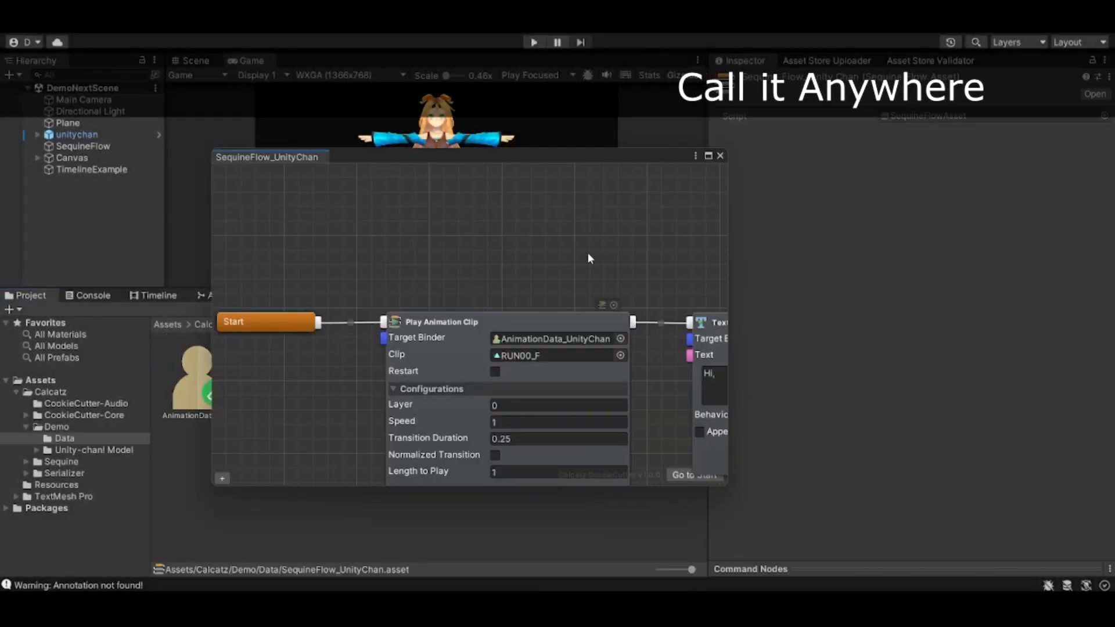
left_click(91, 169)
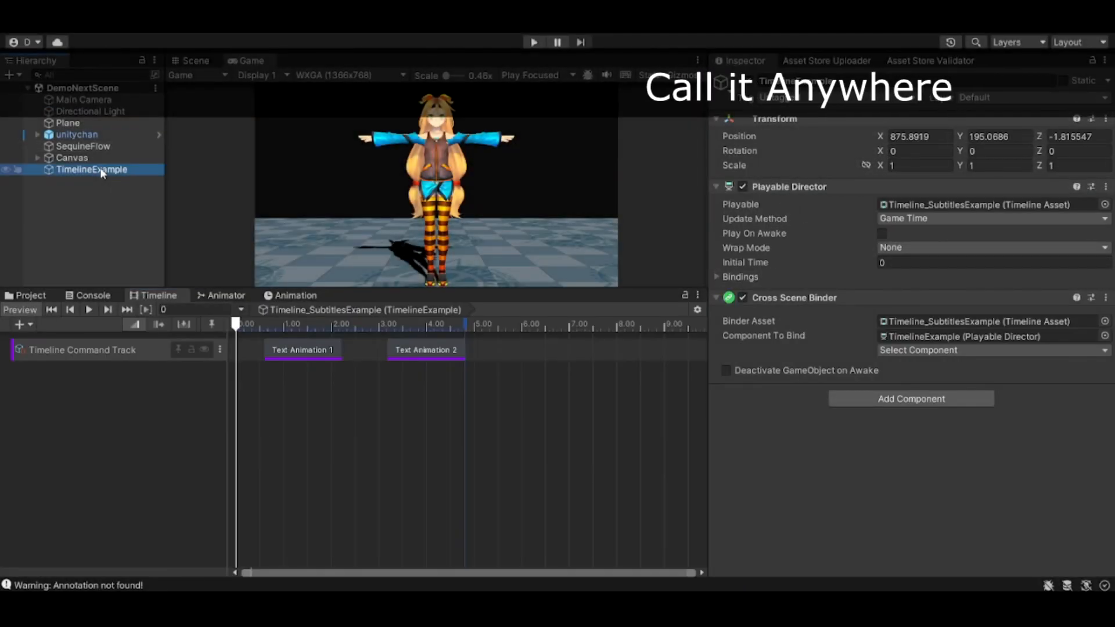
left_click(425, 348)
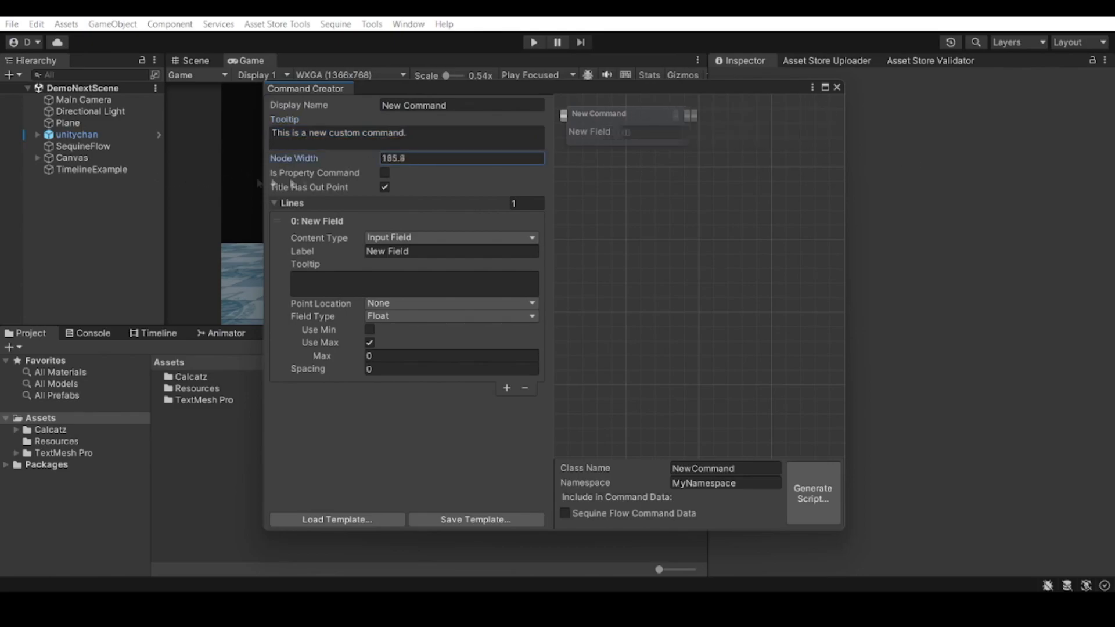
Set the new command's Node Width to 217 and connect its field from the left.
type("217")
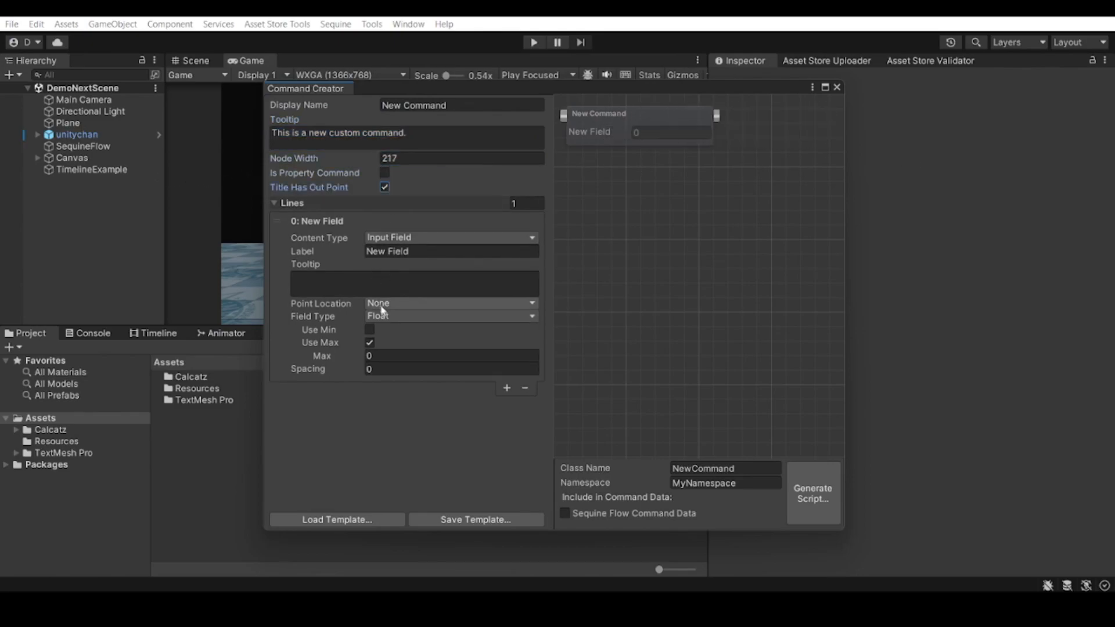
left_click(449, 316)
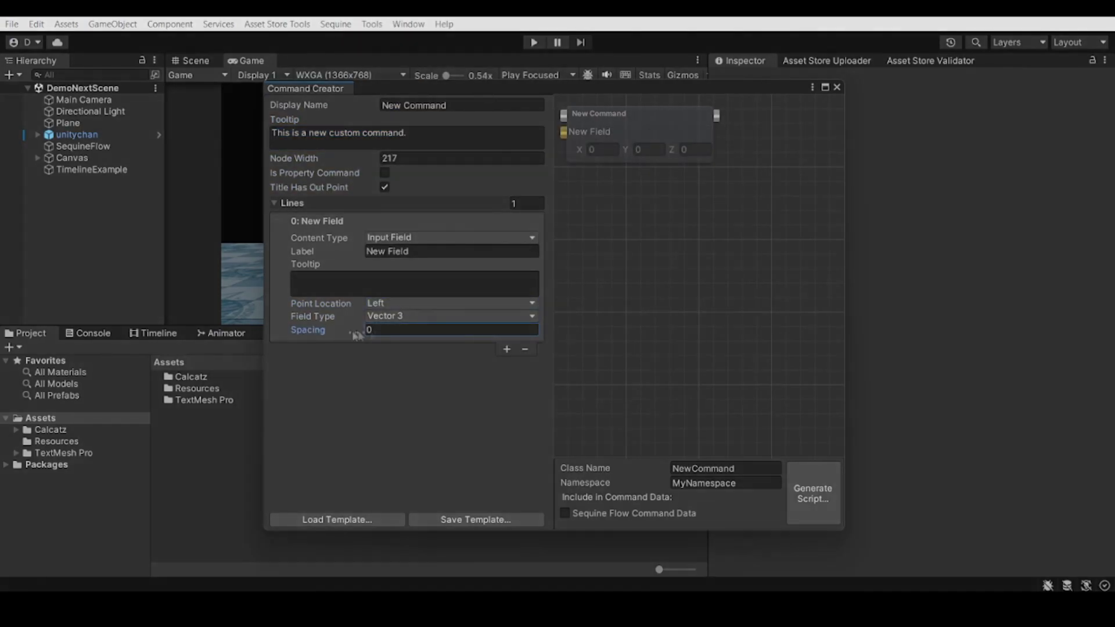
left_click(335, 24)
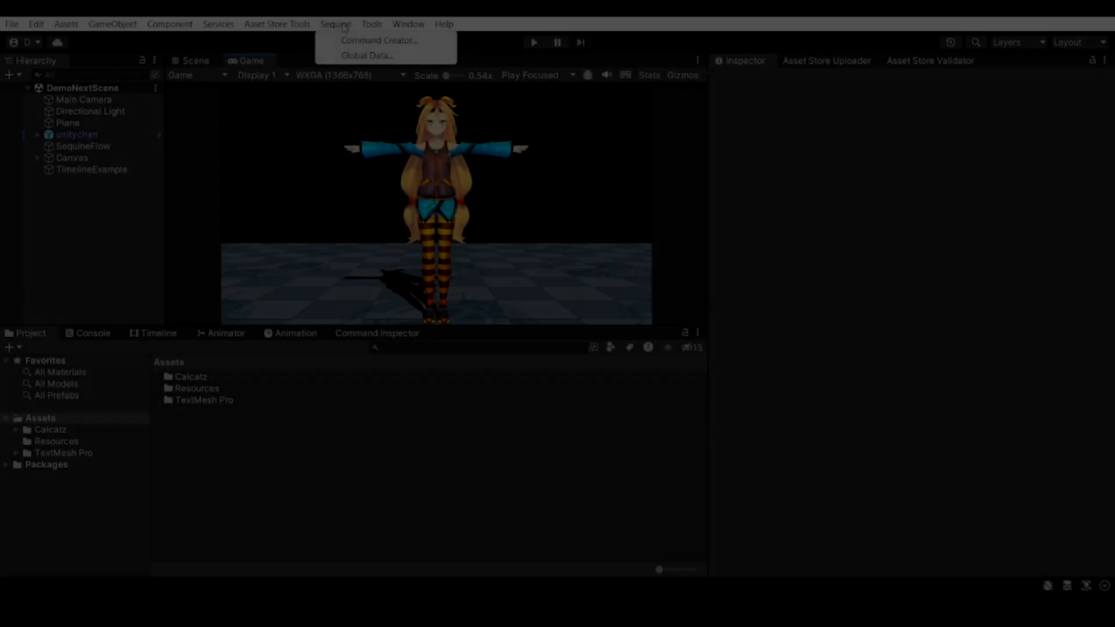
In Global Data, add a Float variable 'My Float' with initial value 0.
left_click(367, 56)
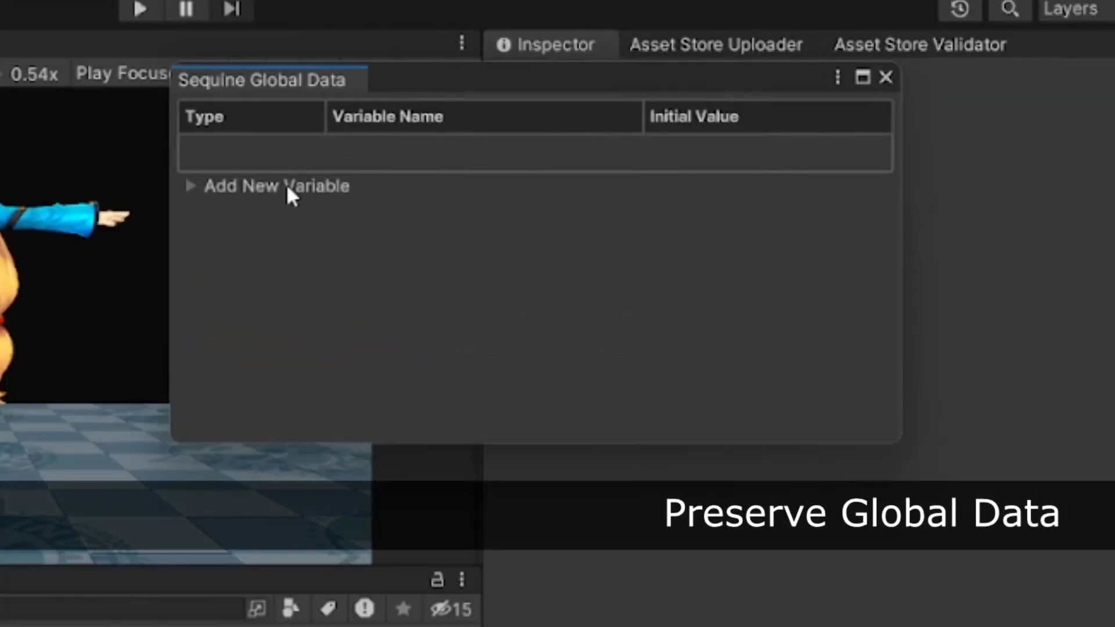
type("My")
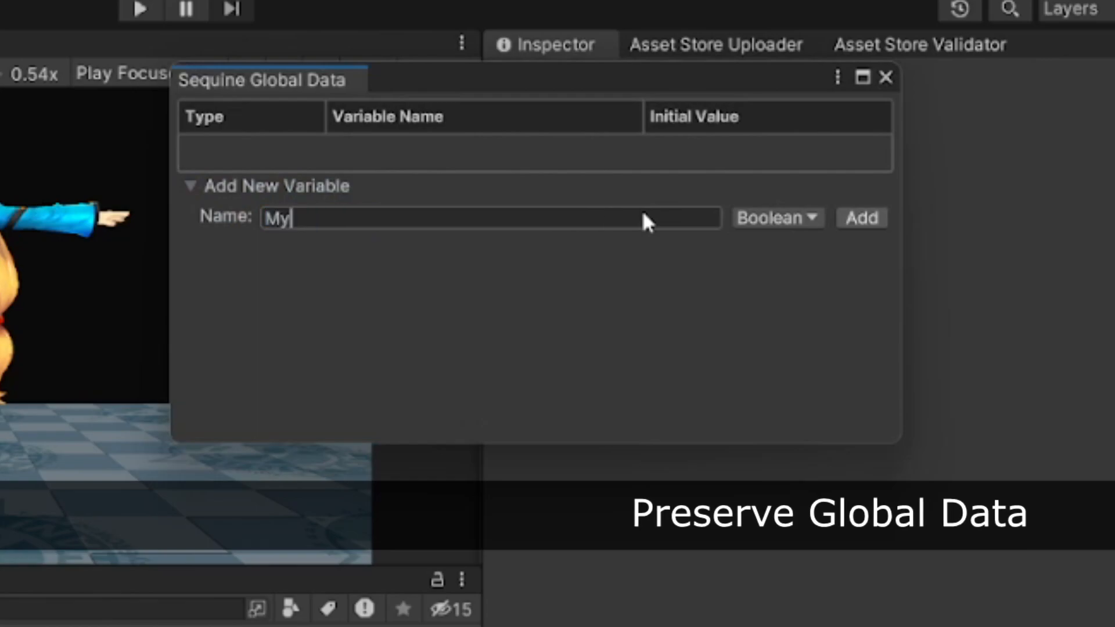
type("Float")
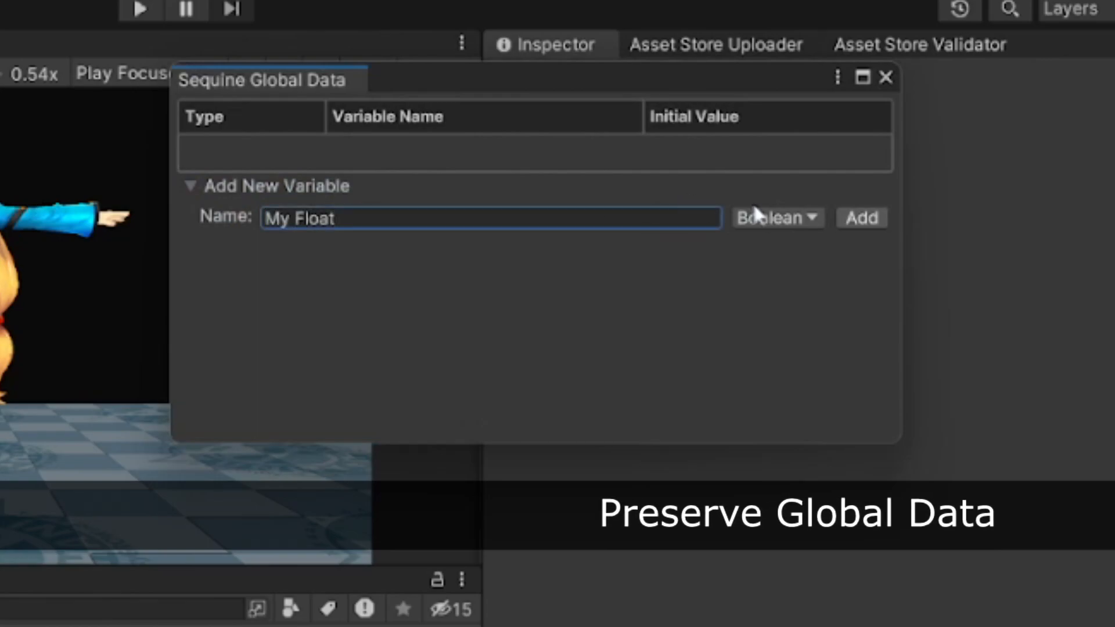
left_click(861, 218)
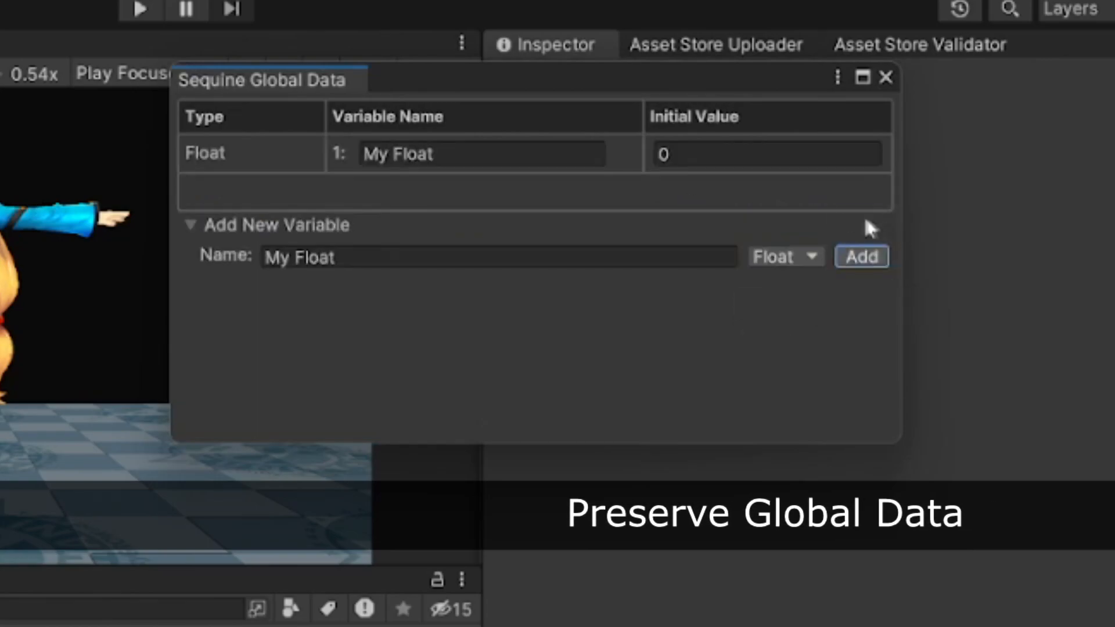